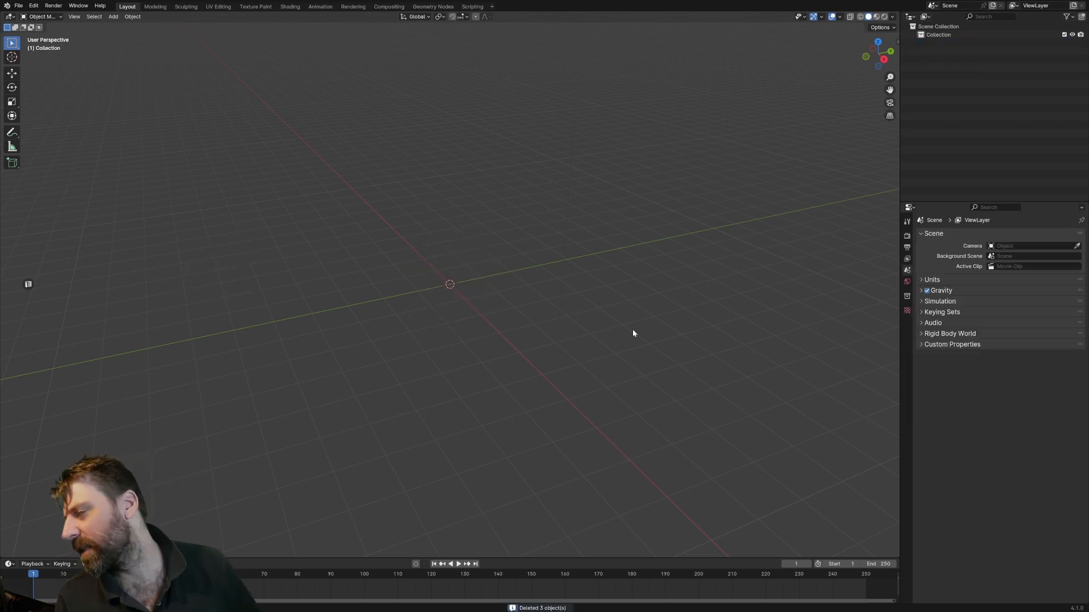
pyautogui.moveTo(609, 318)
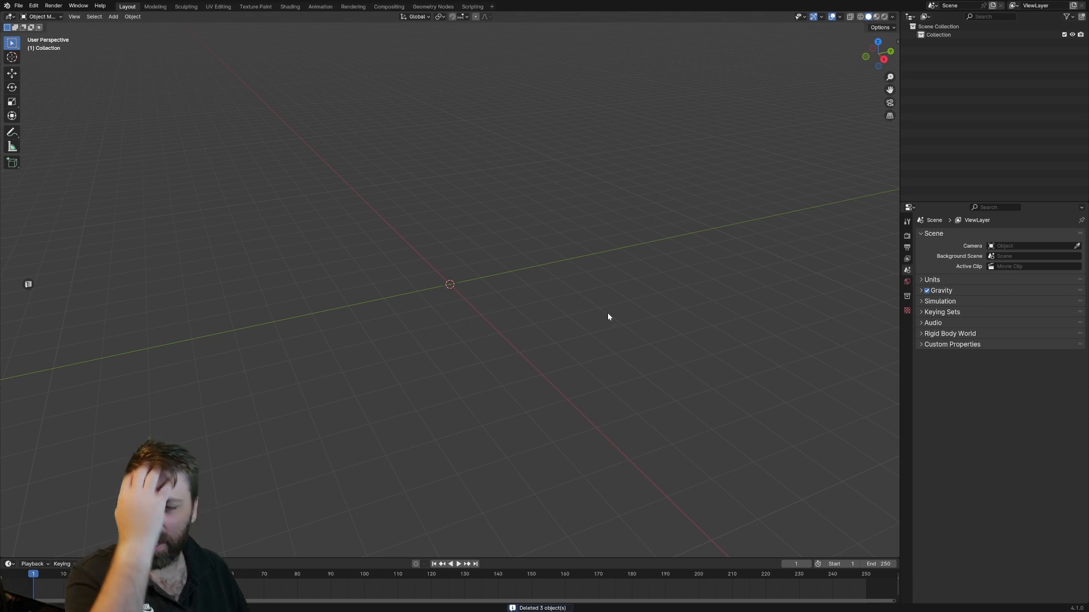
# Step: Add a Mesh Plane at the world origin
pyautogui.click(112, 16)
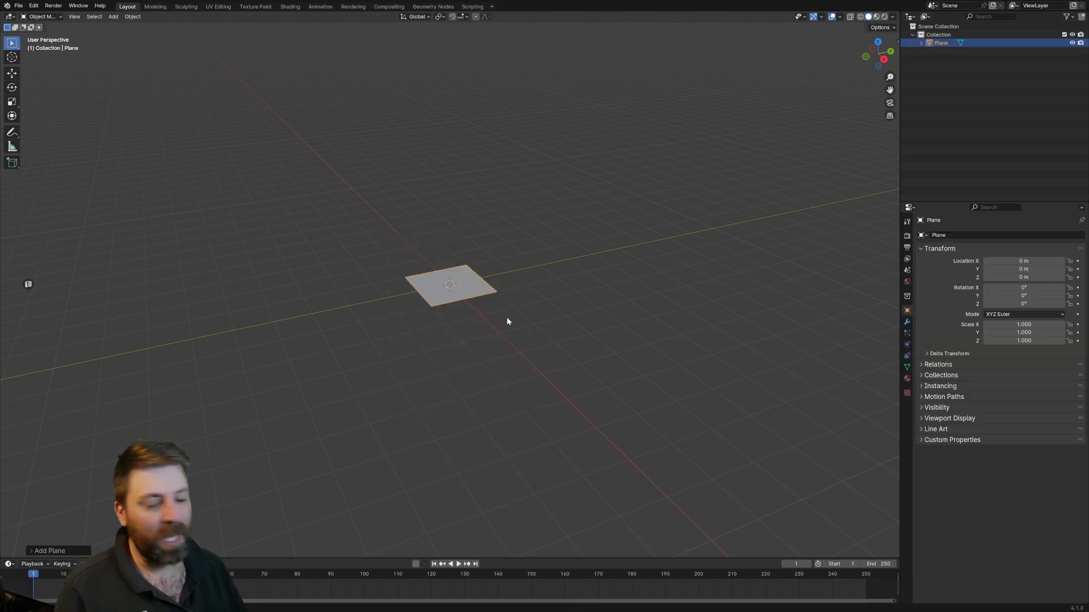
pyautogui.moveTo(691, 273)
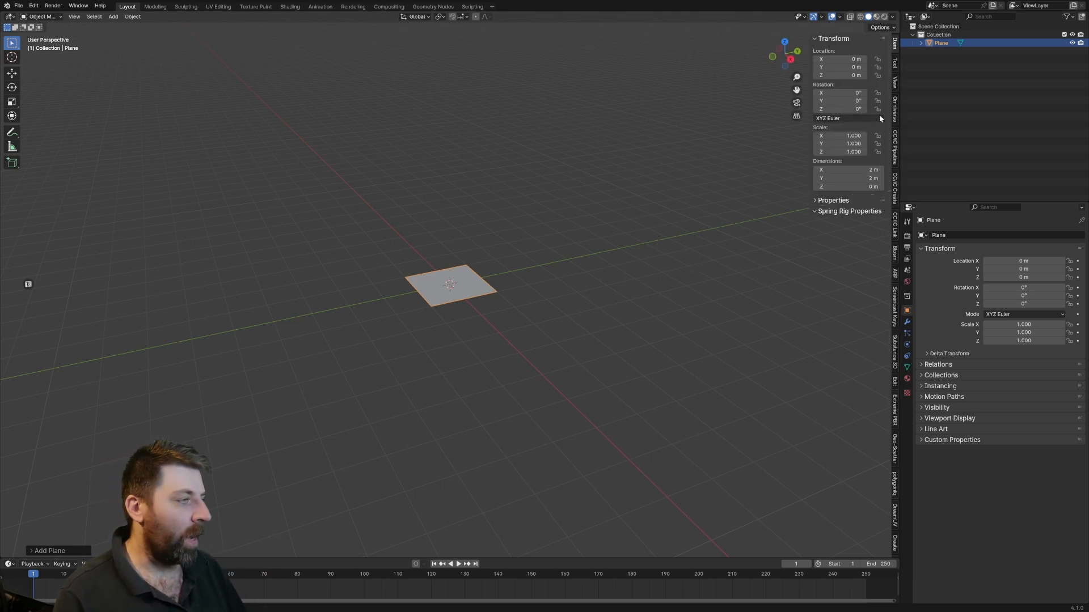
pyautogui.moveTo(896, 229)
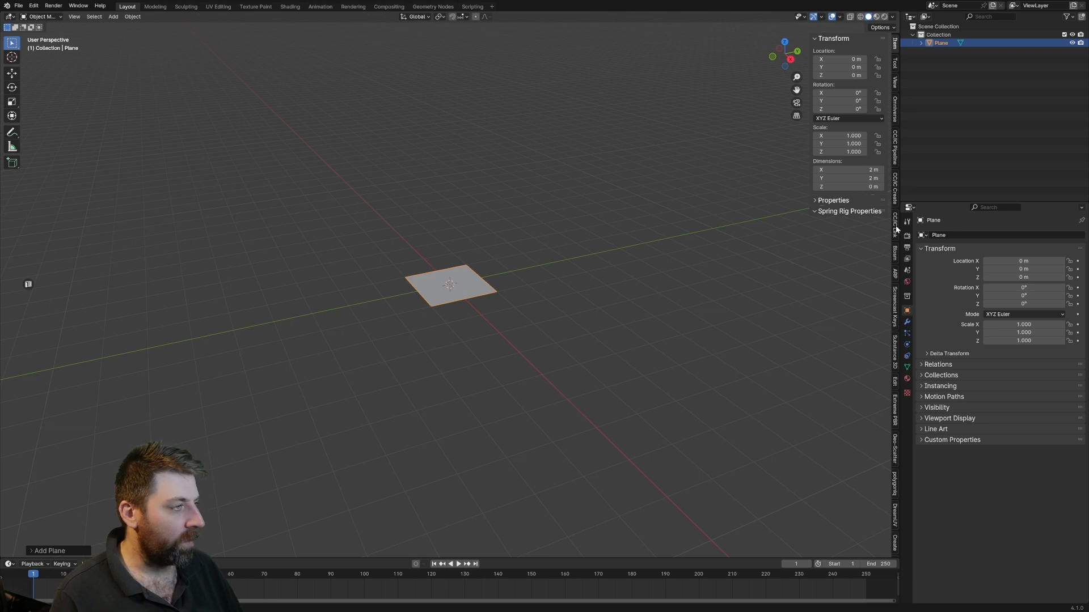
# Step: Apply the Two Lane Solid Line Road Cracks asphalt material from the Extreme PBR Nexus library
pyautogui.click(896, 402)
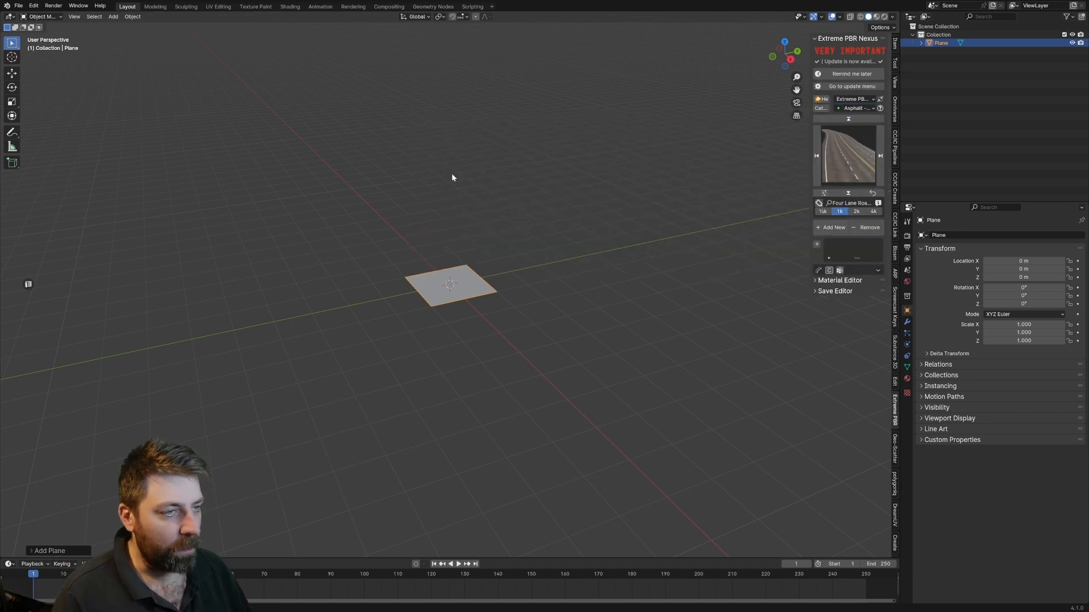
pyautogui.click(847, 154)
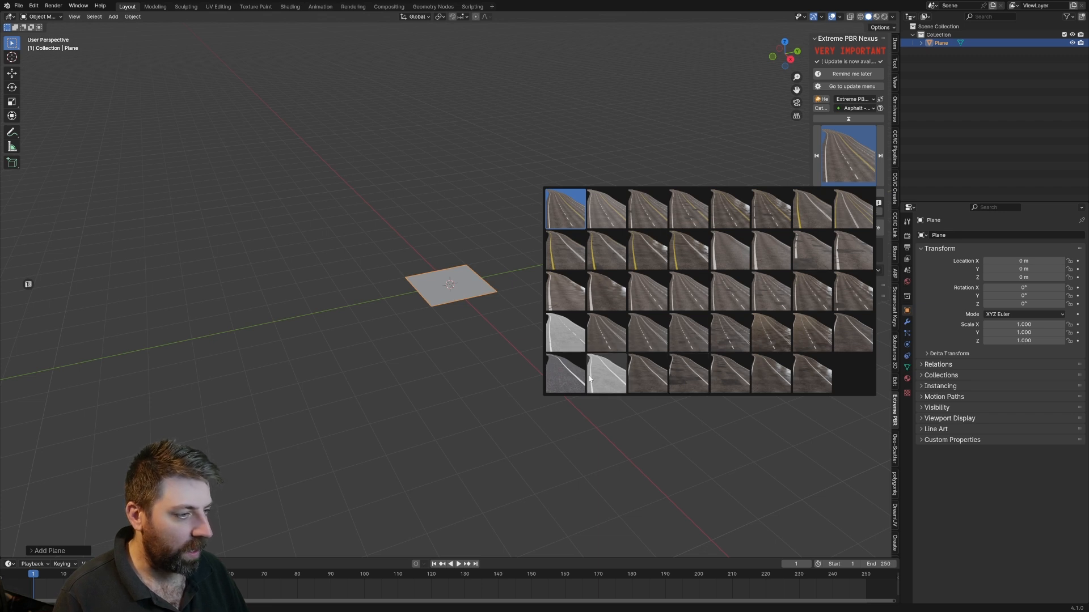
pyautogui.click(604, 373)
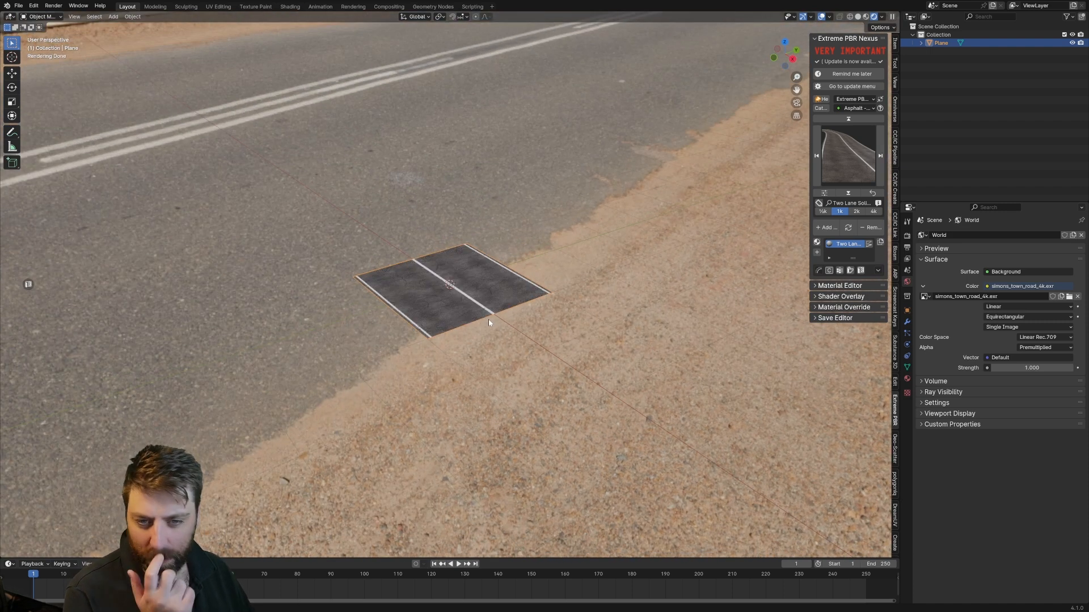
pyautogui.click(290, 6)
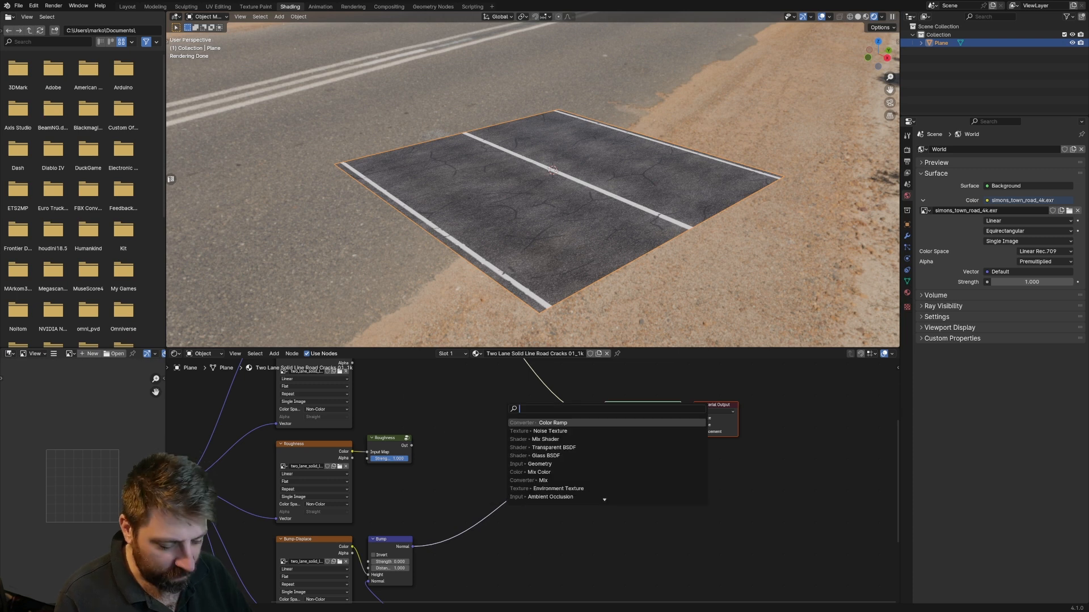
# Step: Add Noise Texture and Color Ramp nodes feeding the Principled BSDF Roughness input
pyautogui.click(547, 431)
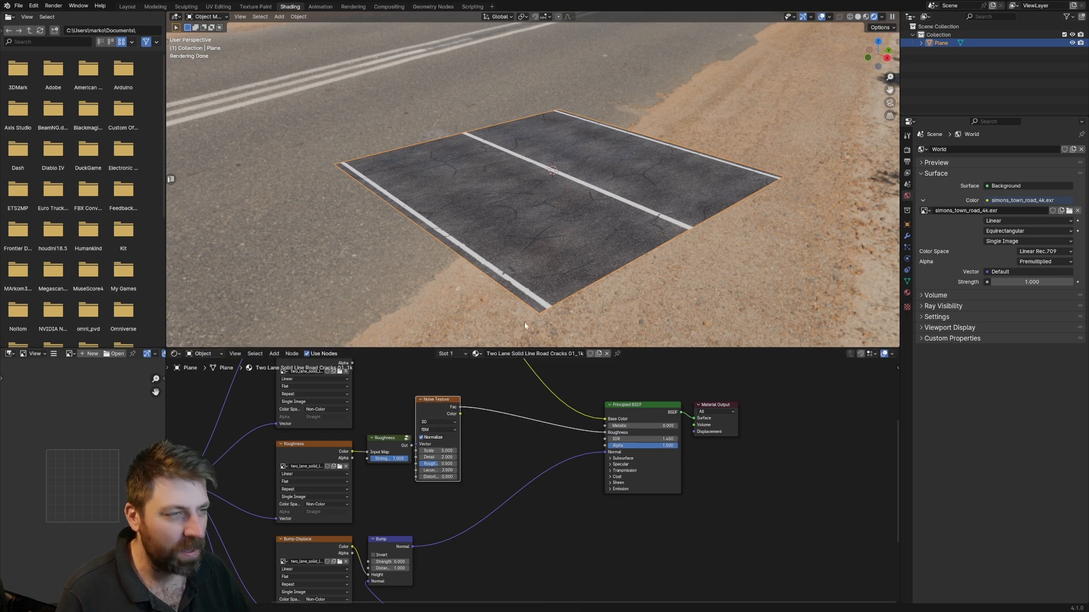
pyautogui.moveTo(514, 395)
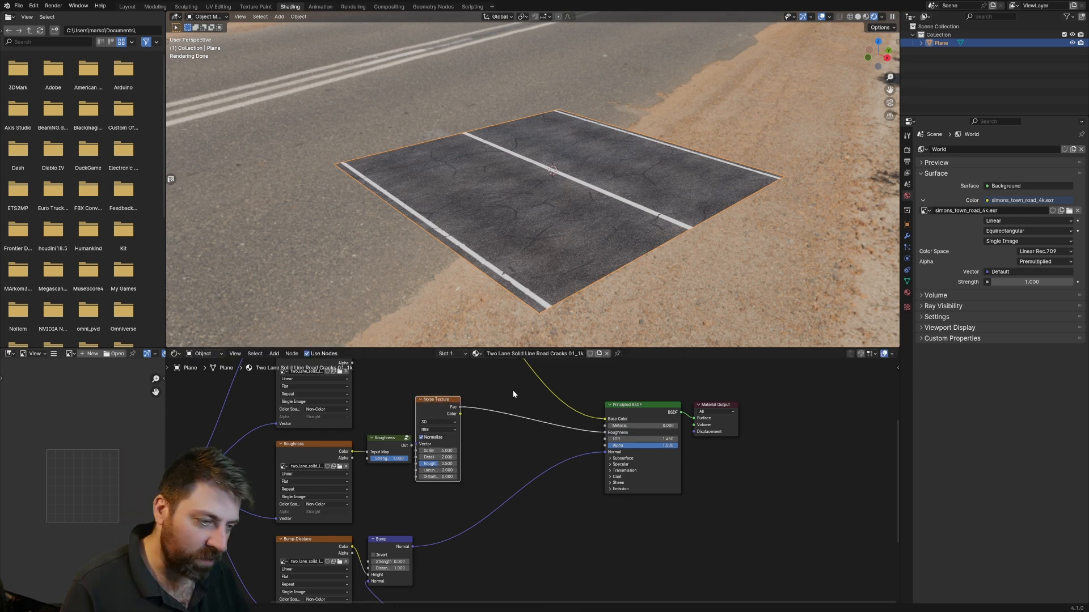
pyautogui.write('col')
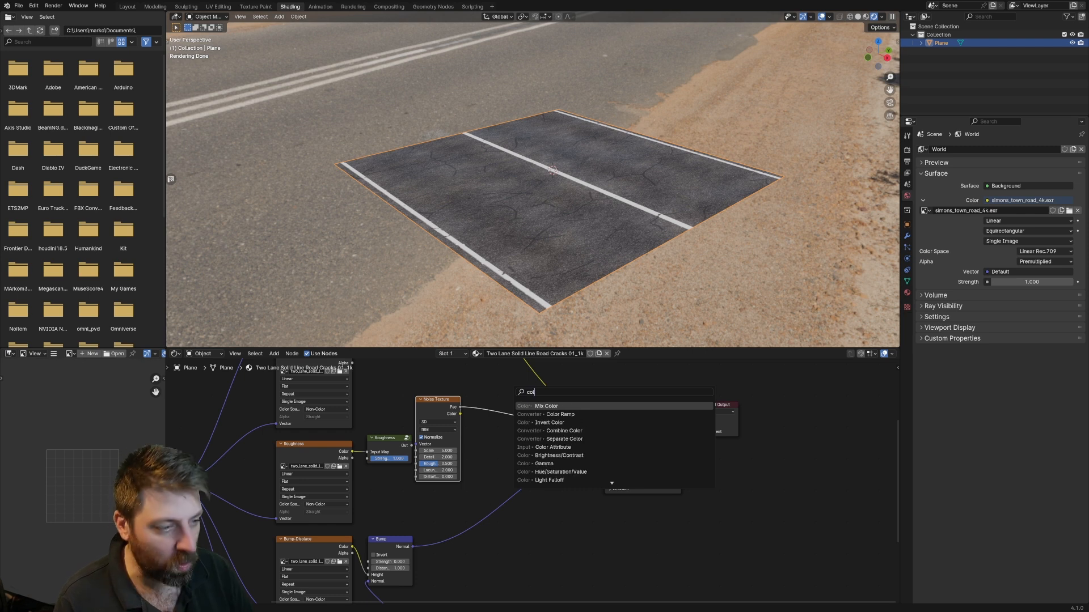
pyautogui.click(548, 414)
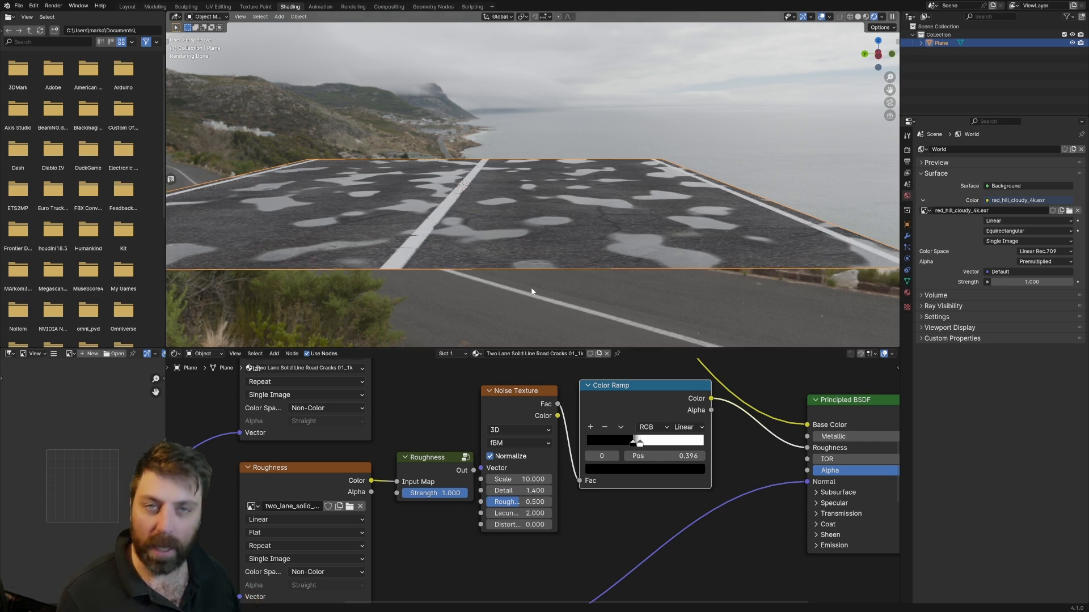
# Step: Add a Bezier curve and extrude extra control points into a winding path
pyautogui.click(127, 6)
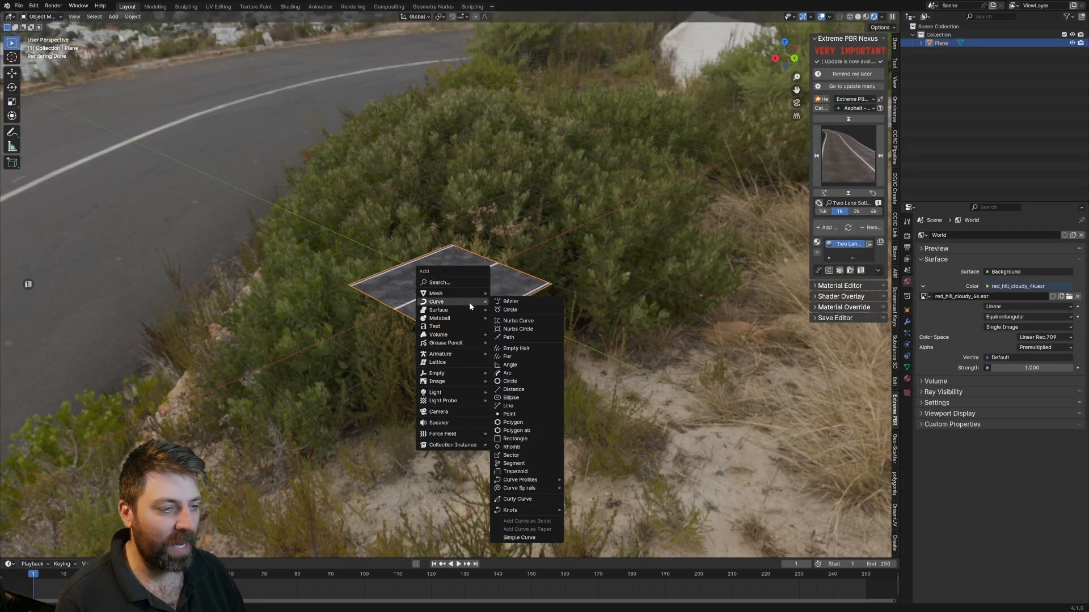
pyautogui.click(511, 301)
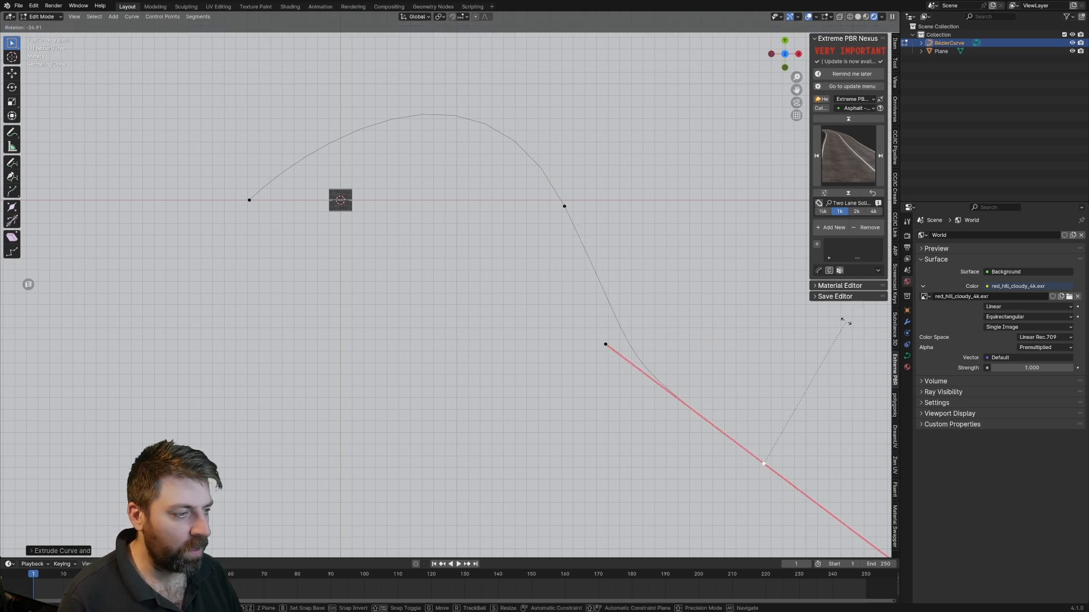
pyautogui.press('Tab')
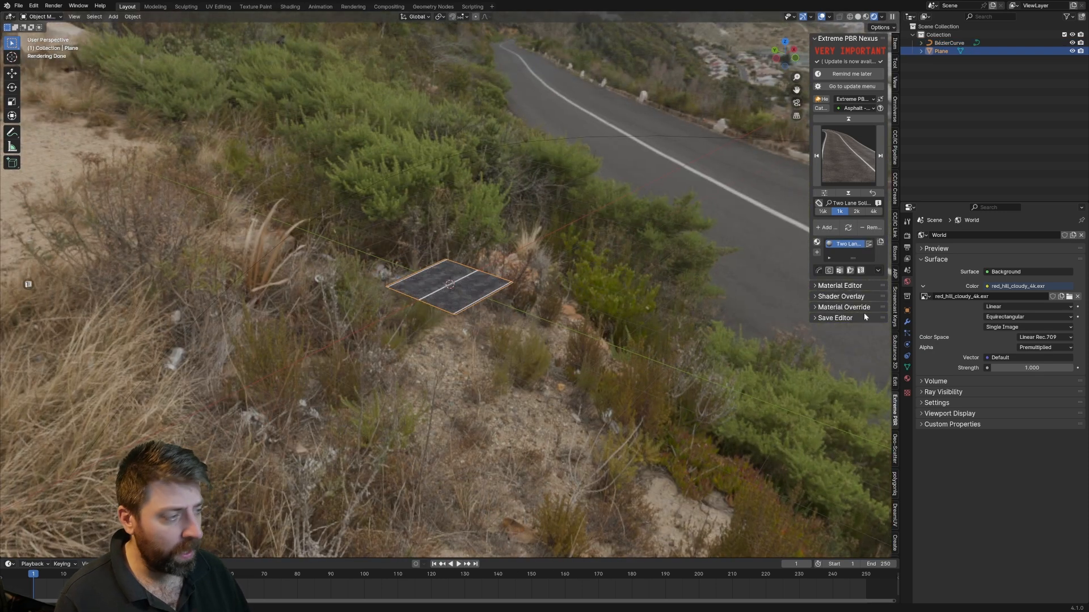
# Step: Give the plane an Array modifier with Fit Type Fit Curve using BezierCurve
pyautogui.click(923, 235)
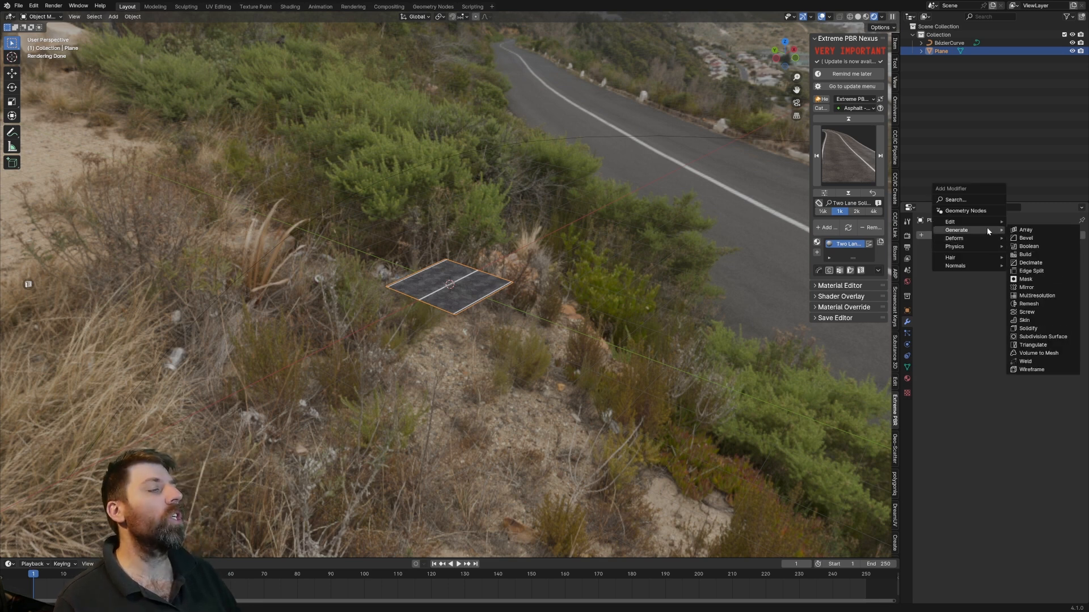
pyautogui.click(1024, 230)
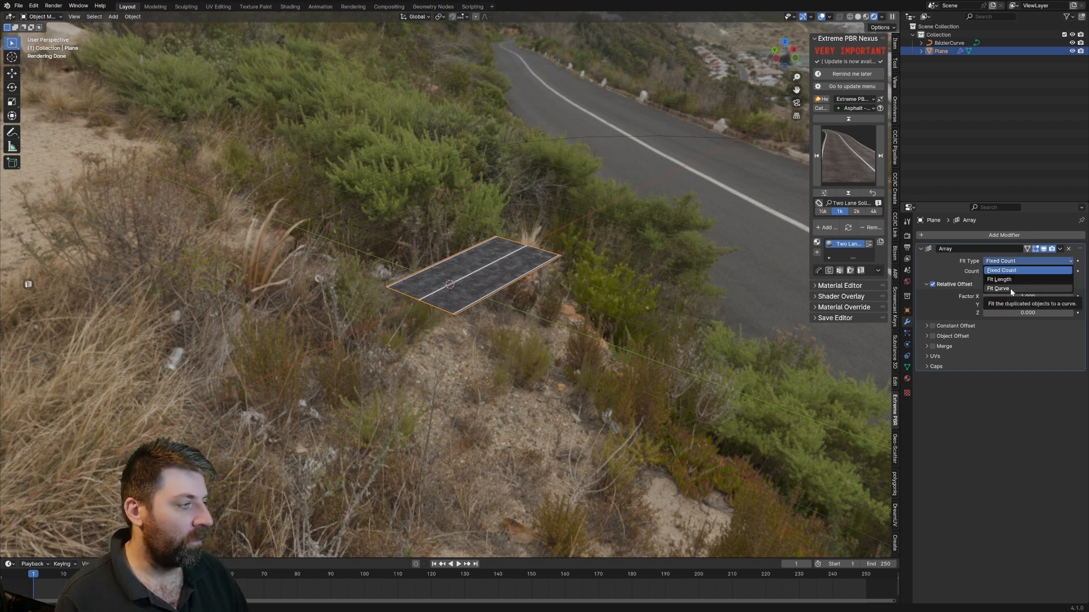
pyautogui.click(996, 289)
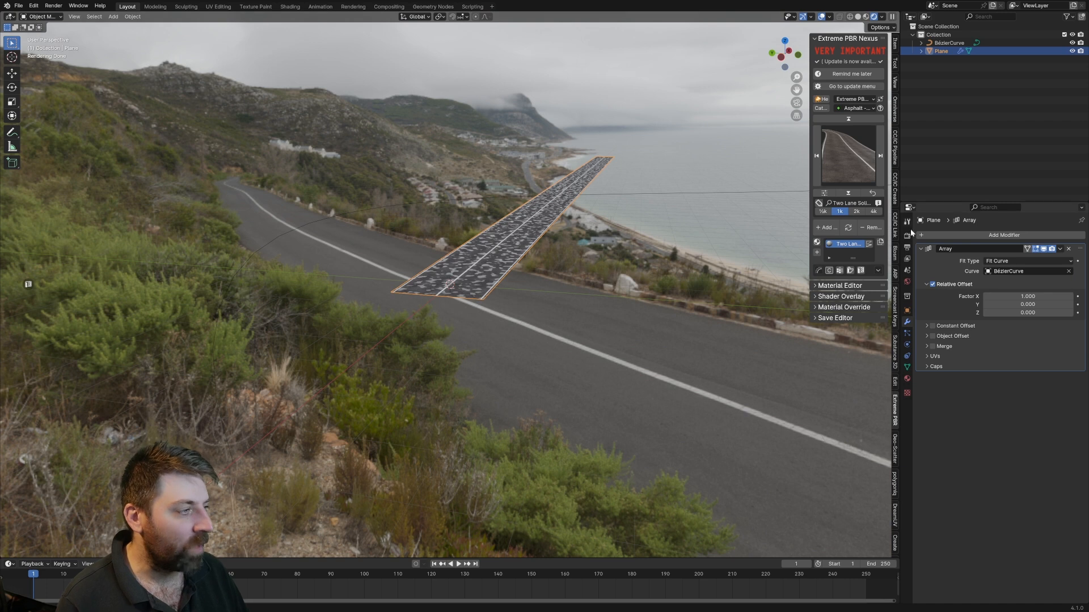
pyautogui.click(1002, 235)
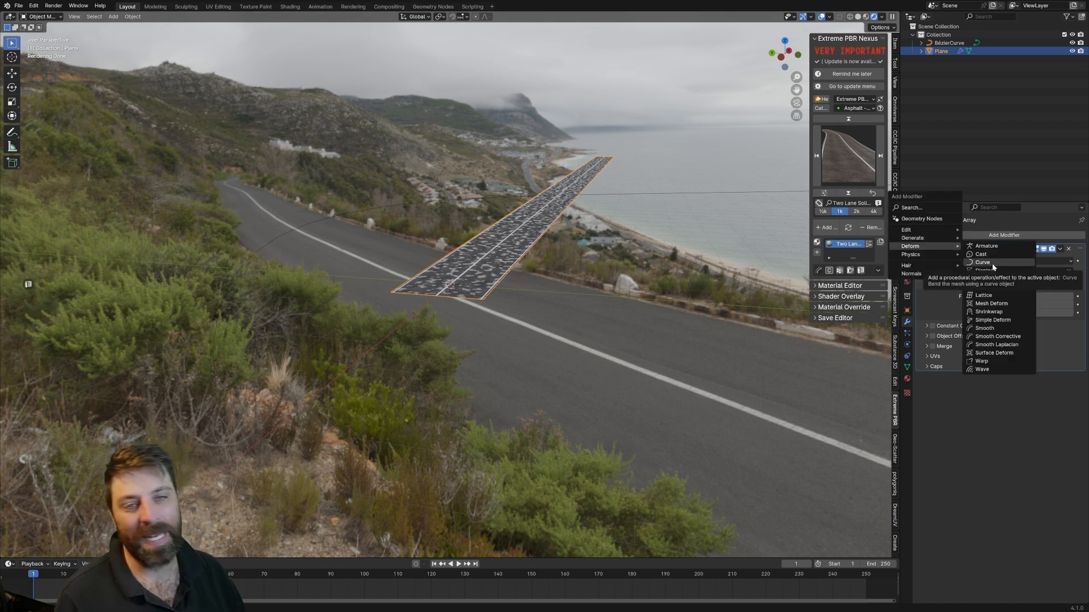
# Step: Add a Curve deform modifier to the plane with Curve Object set to BezierCurve
pyautogui.click(982, 263)
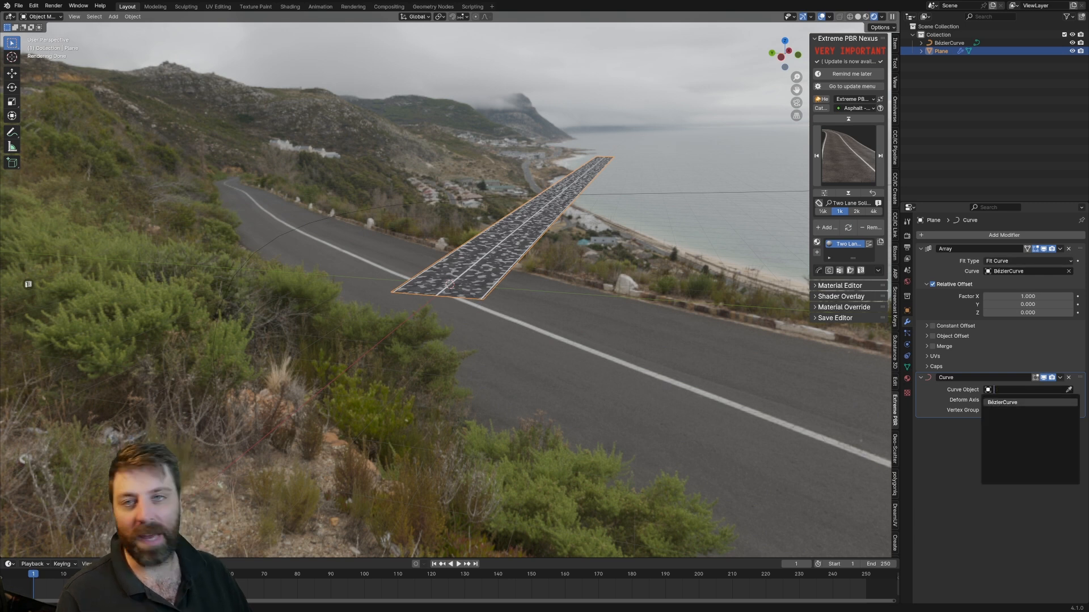
pyautogui.click(1002, 402)
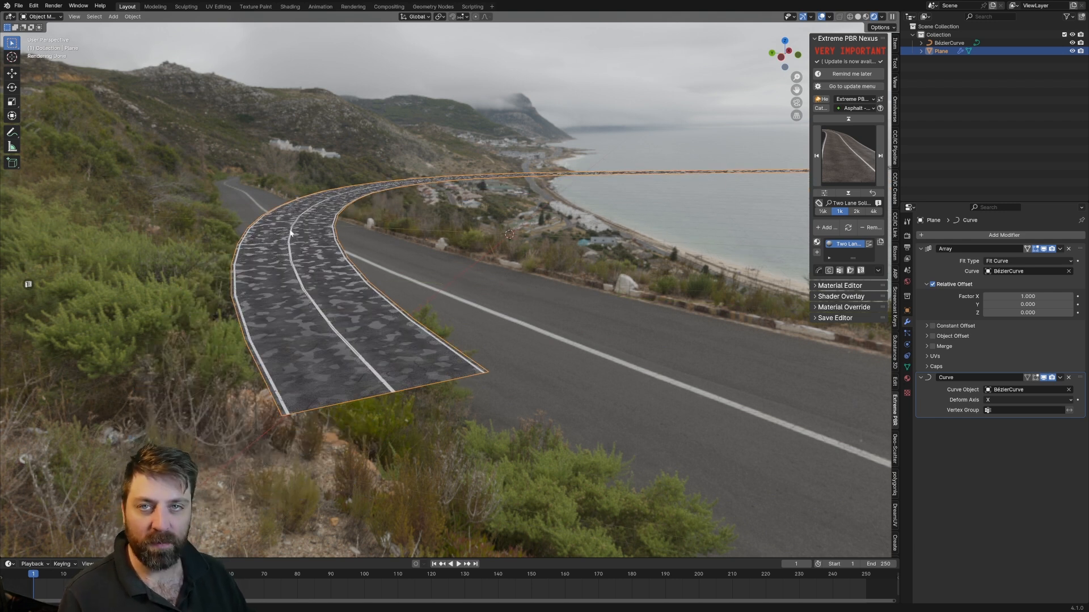
pyautogui.click(947, 42)
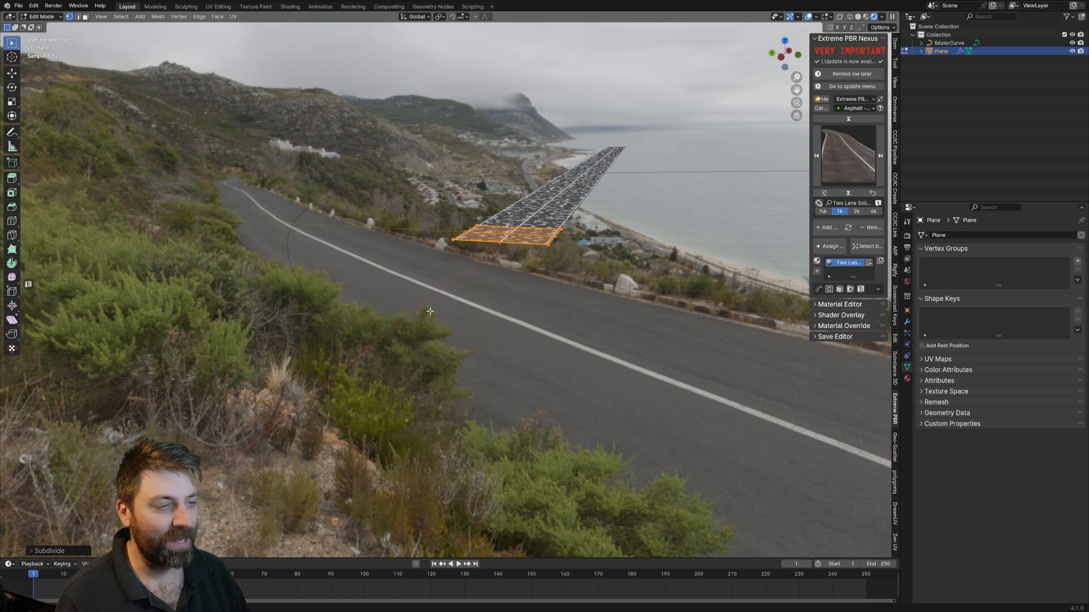
# Step: Subdivide the whole road mesh in Edit Mode with several cuts
pyautogui.press('Tab')
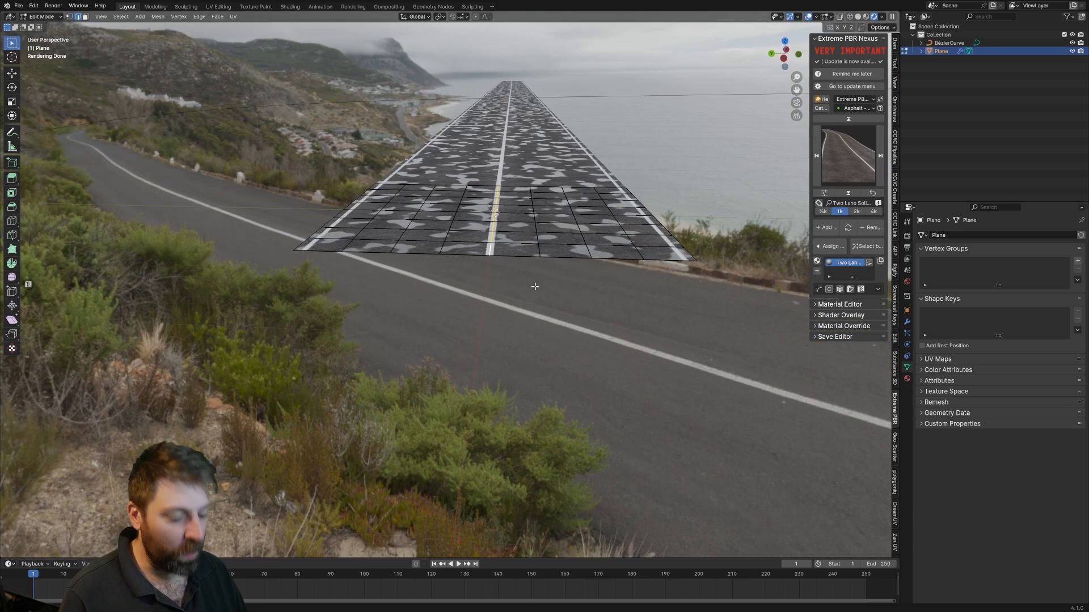
pyautogui.press('g')
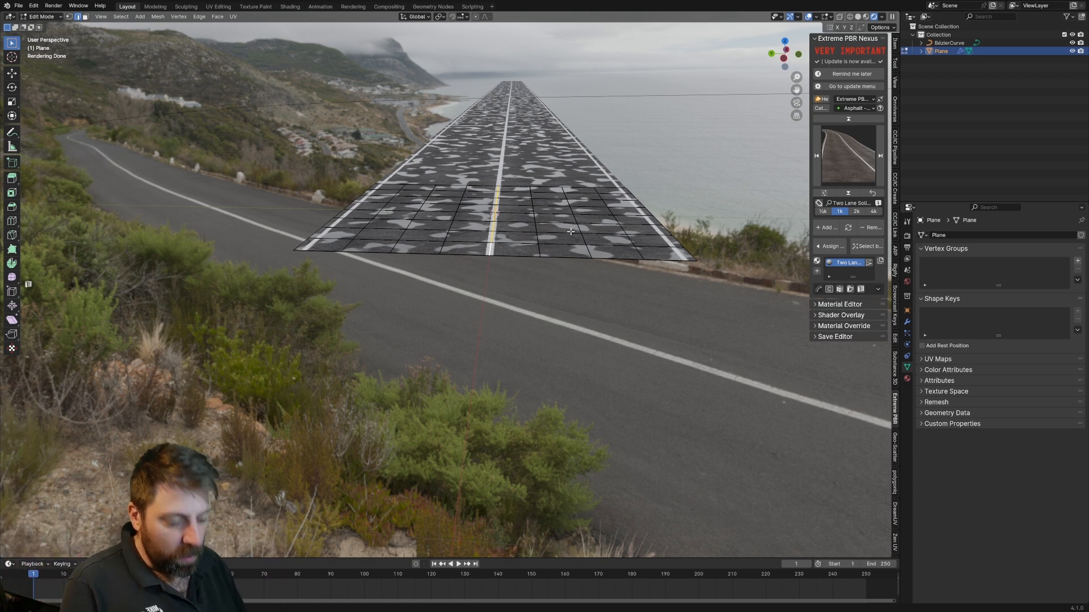
pyautogui.moveTo(563, 242)
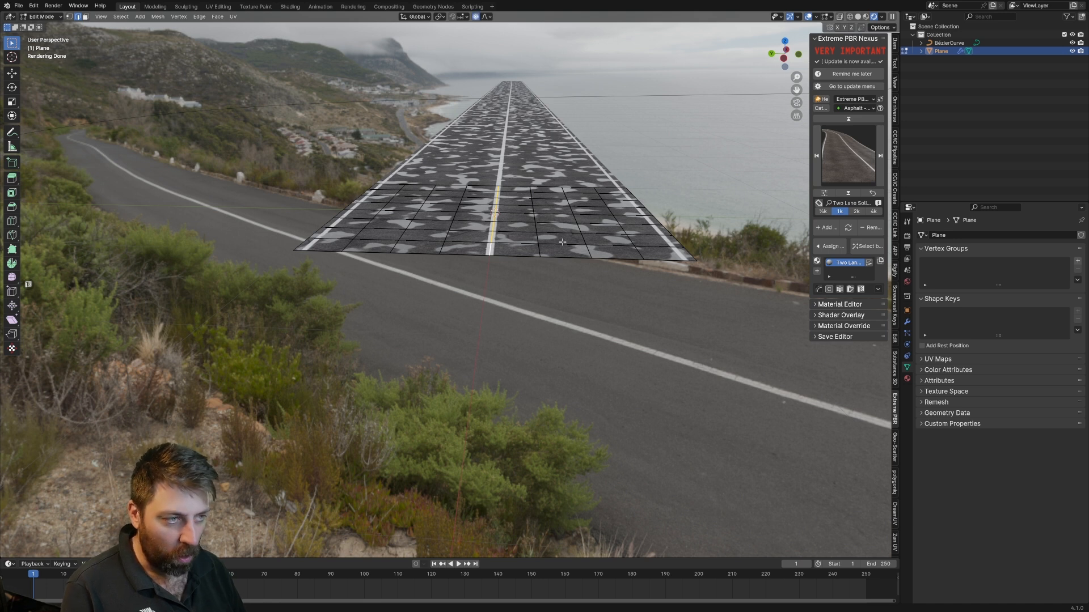
pyautogui.moveTo(520, 213)
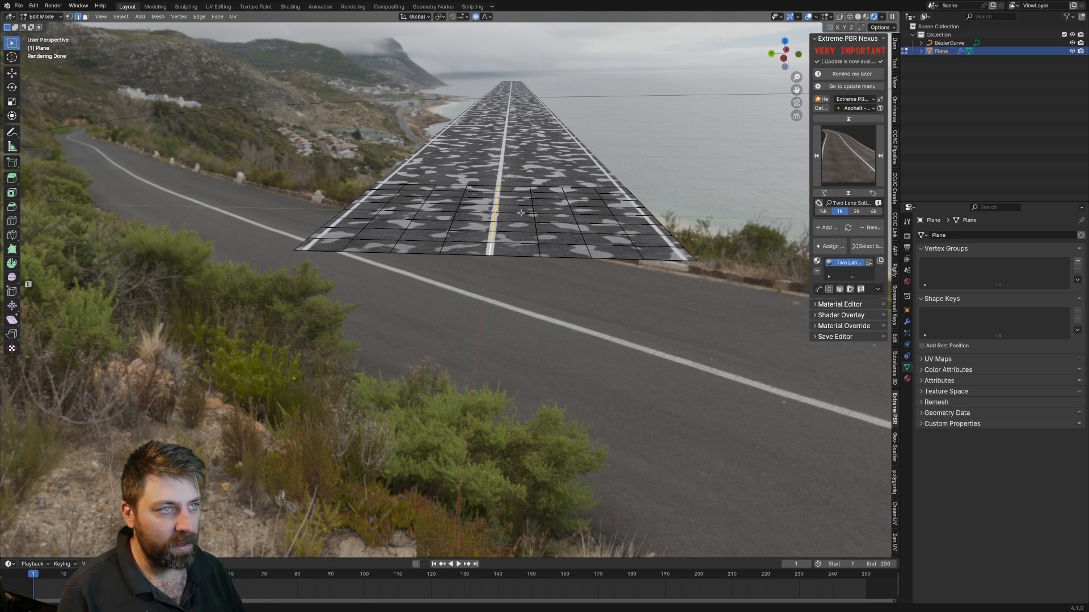
# Step: Move the centre vertices up along Z with proportional editing falloff
pyautogui.press('g')
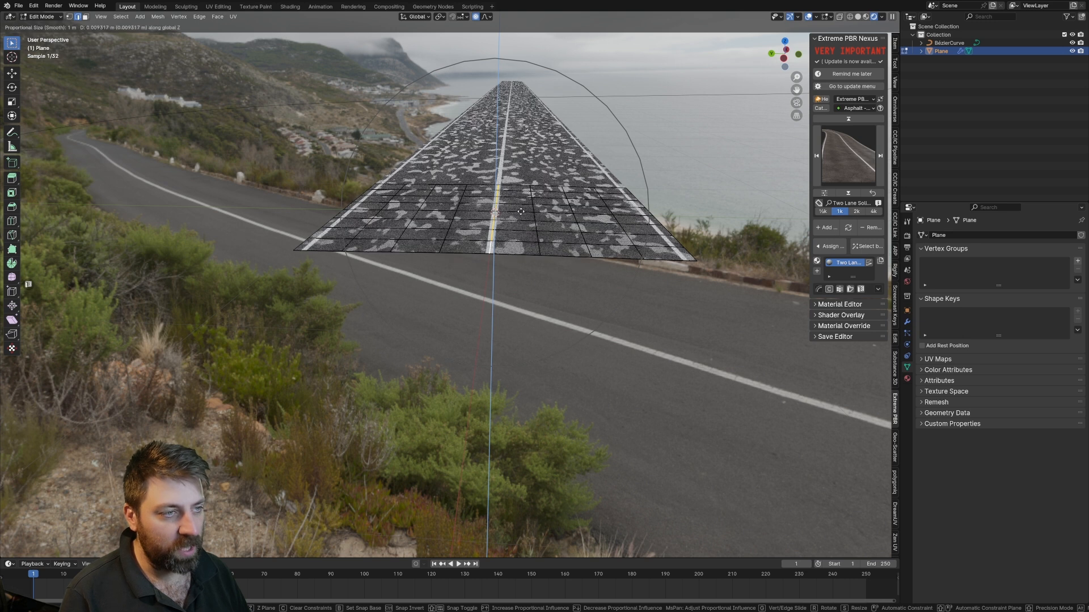